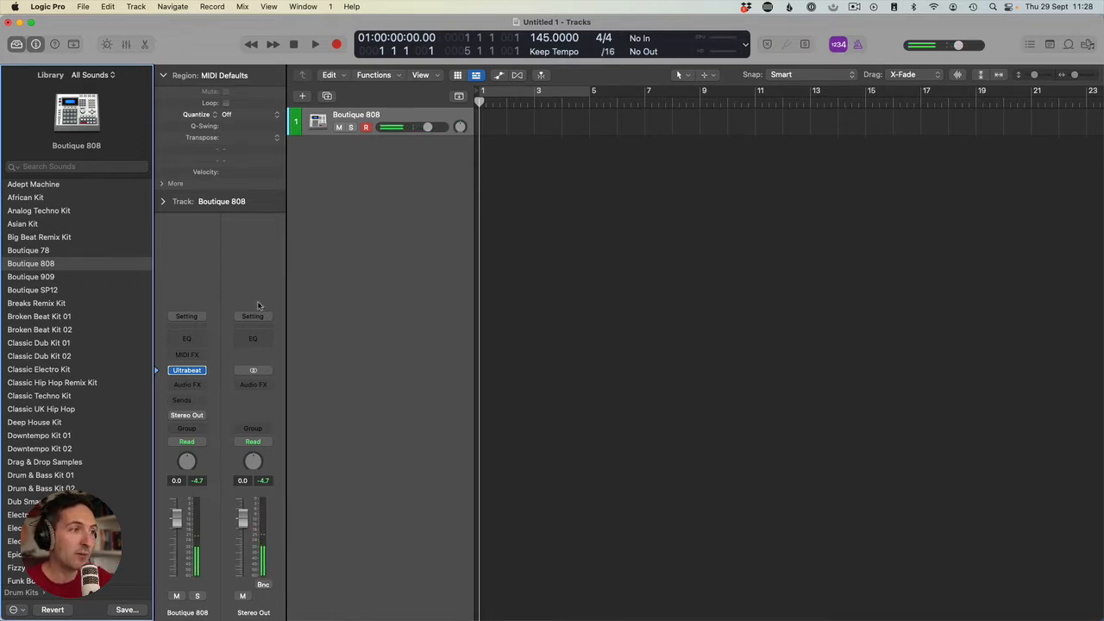
Insert a stereo Space Designer reverb into an Audio FX slot on the Boutique 808 track
{"action": "left_click", "coordinate": [187, 370]}
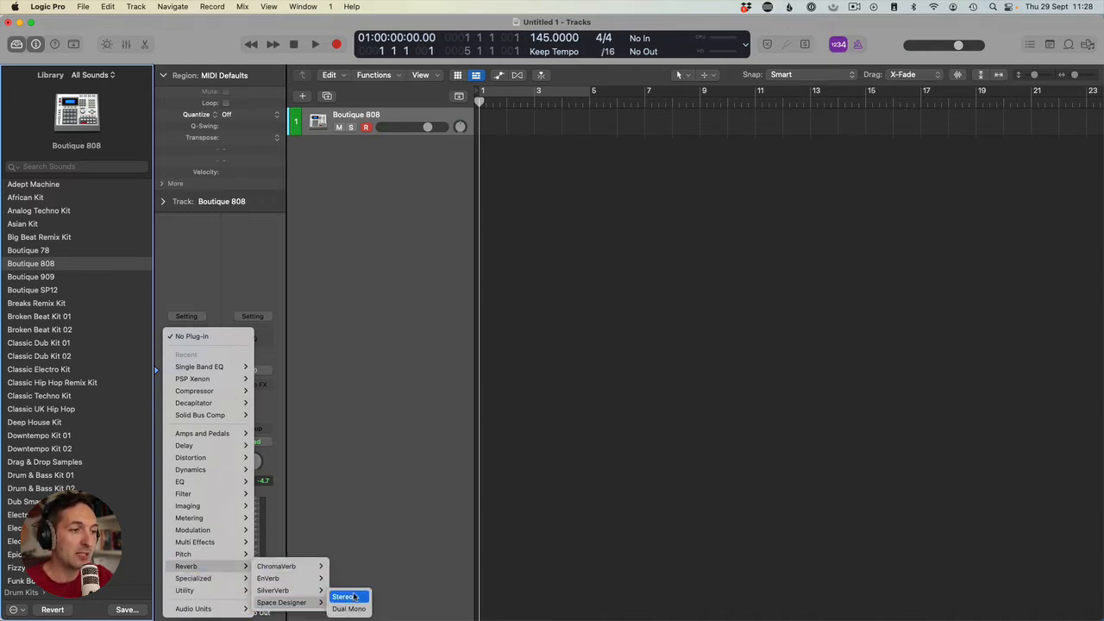
{"action": "left_click", "coordinate": [343, 596]}
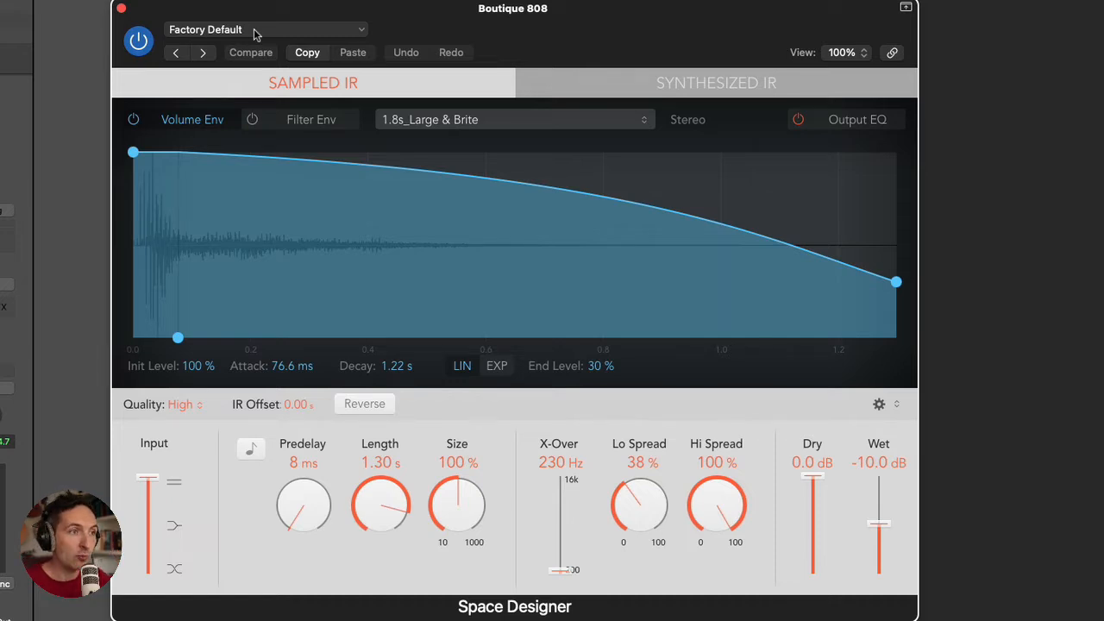
{"action": "mouse_move", "coordinate": [244, 101]}
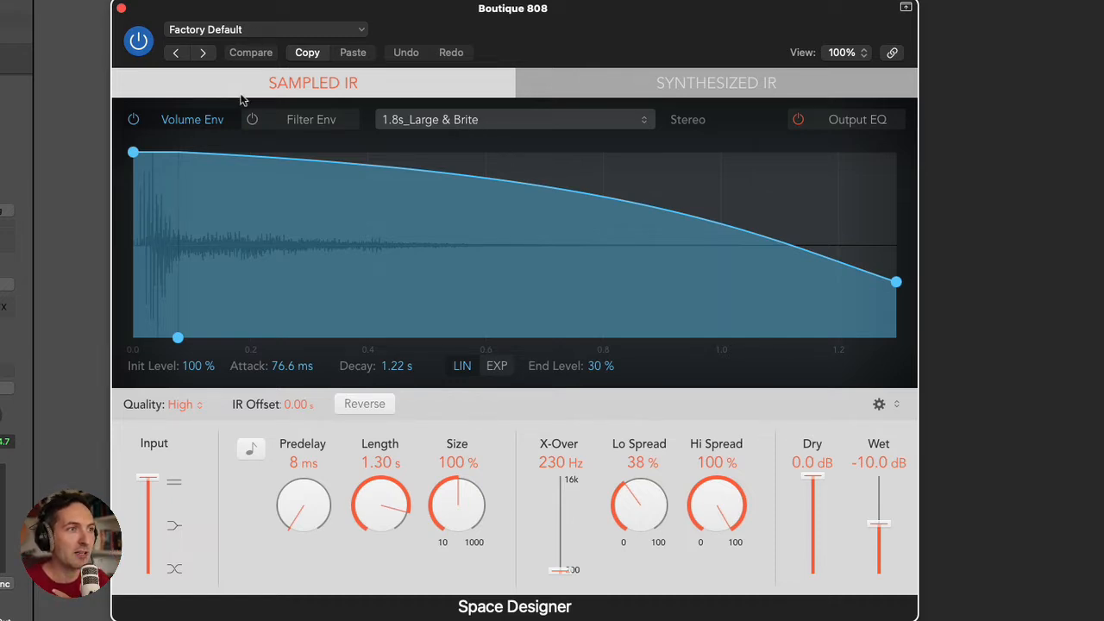
Load the 14.0s Dome impulse into Space Designer and raise the wet level to -5.4 dB
{"action": "left_click", "coordinate": [265, 28]}
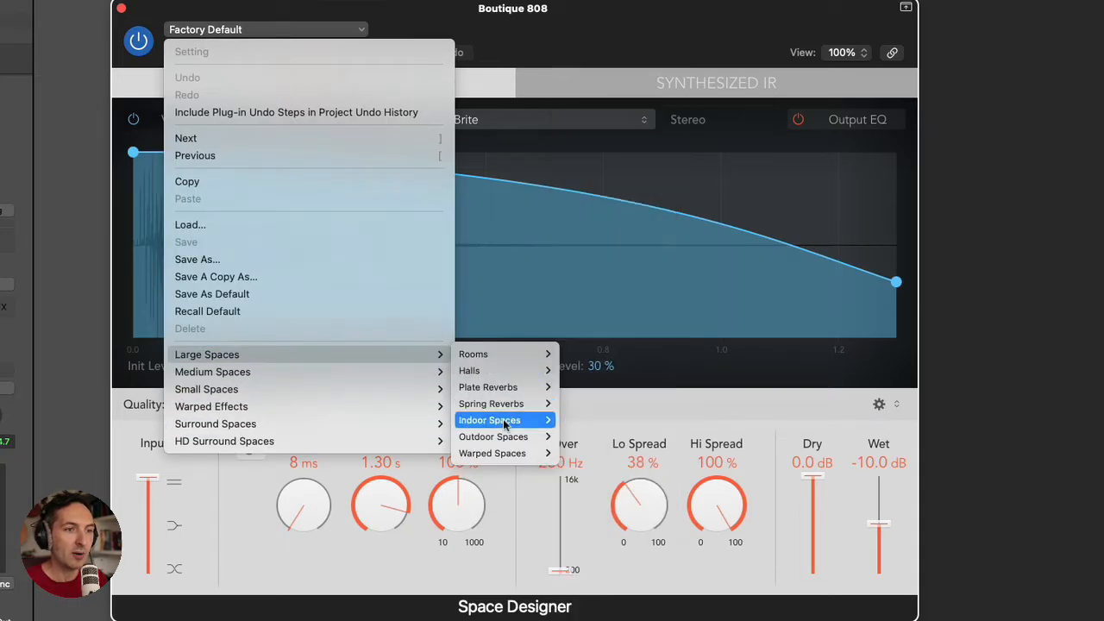
{"action": "mouse_move", "coordinate": [493, 436]}
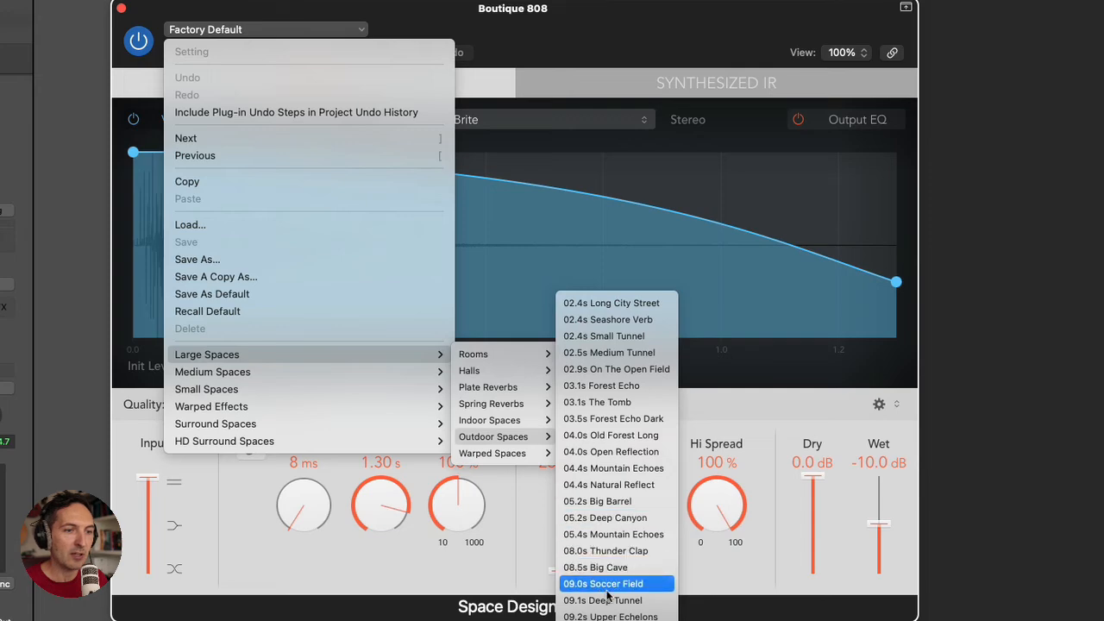
{"action": "mouse_move", "coordinate": [489, 420]}
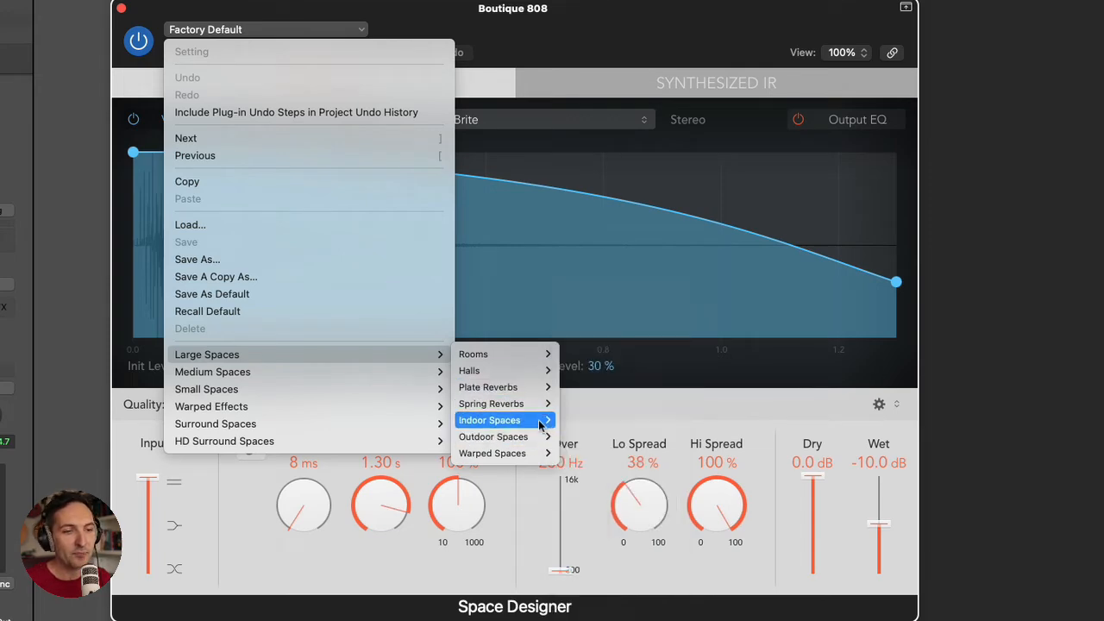
{"action": "mouse_move", "coordinate": [489, 419]}
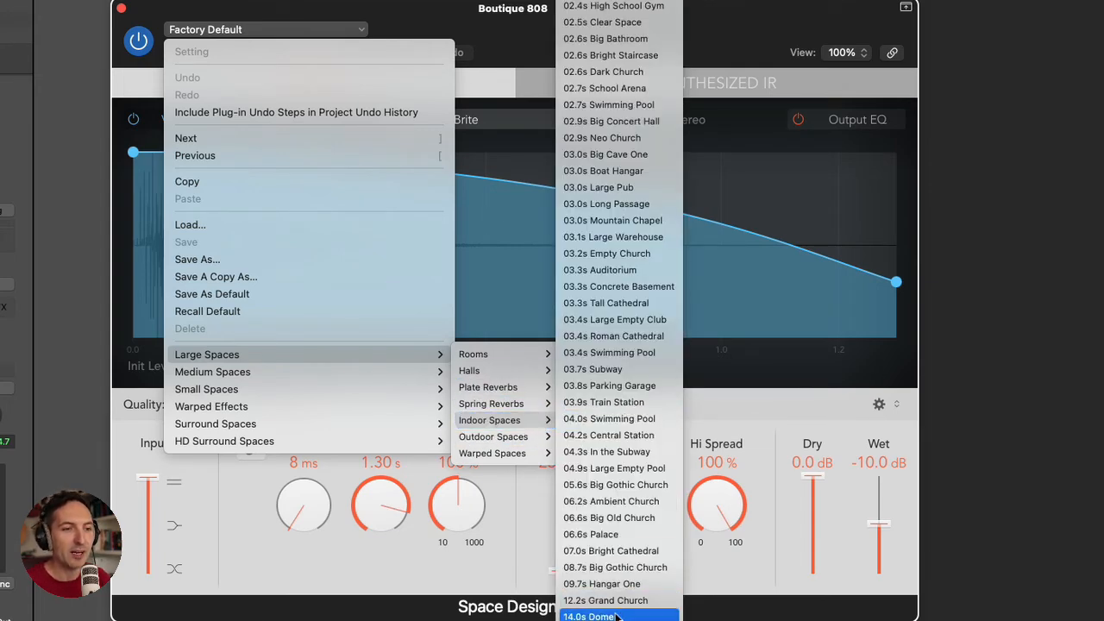
{"action": "left_click", "coordinate": [590, 614]}
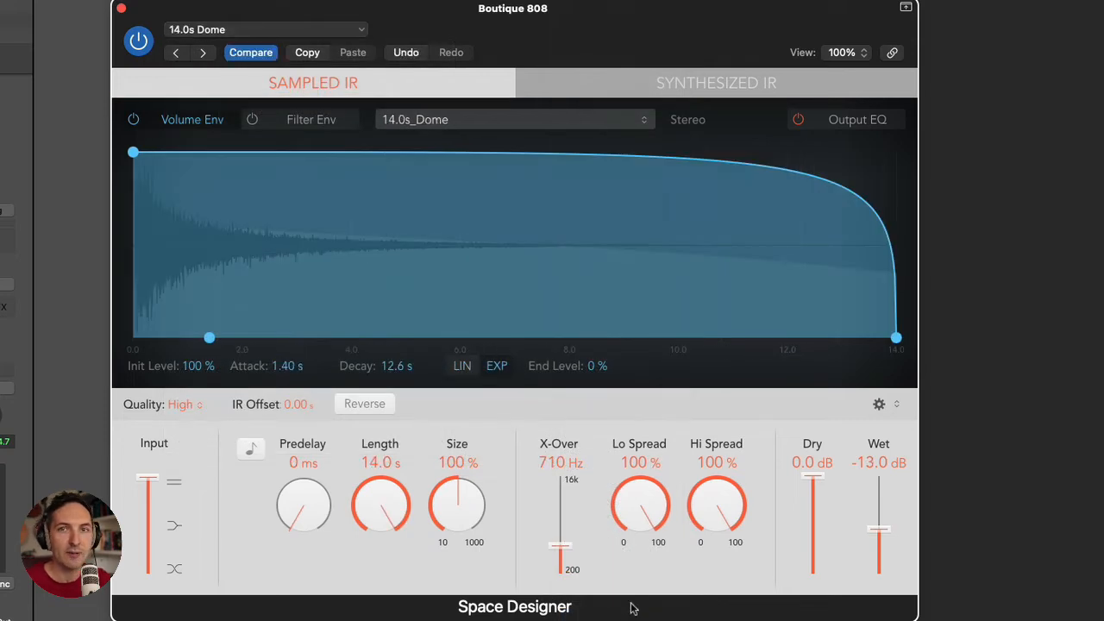
{"action": "mouse_move", "coordinate": [664, 559]}
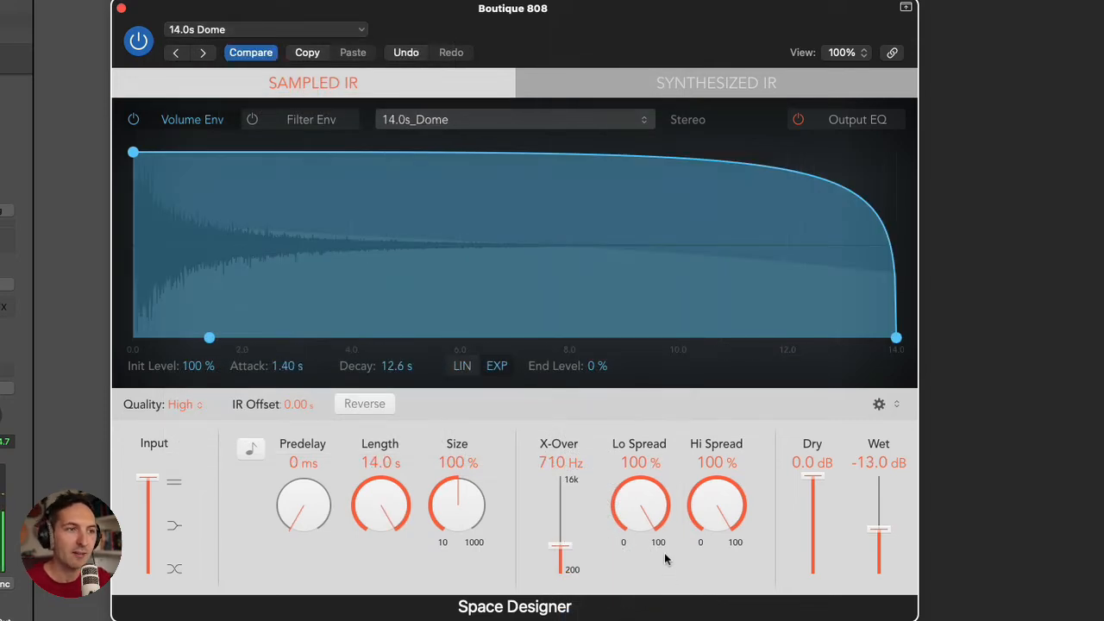
{"action": "mouse_move", "coordinate": [642, 513]}
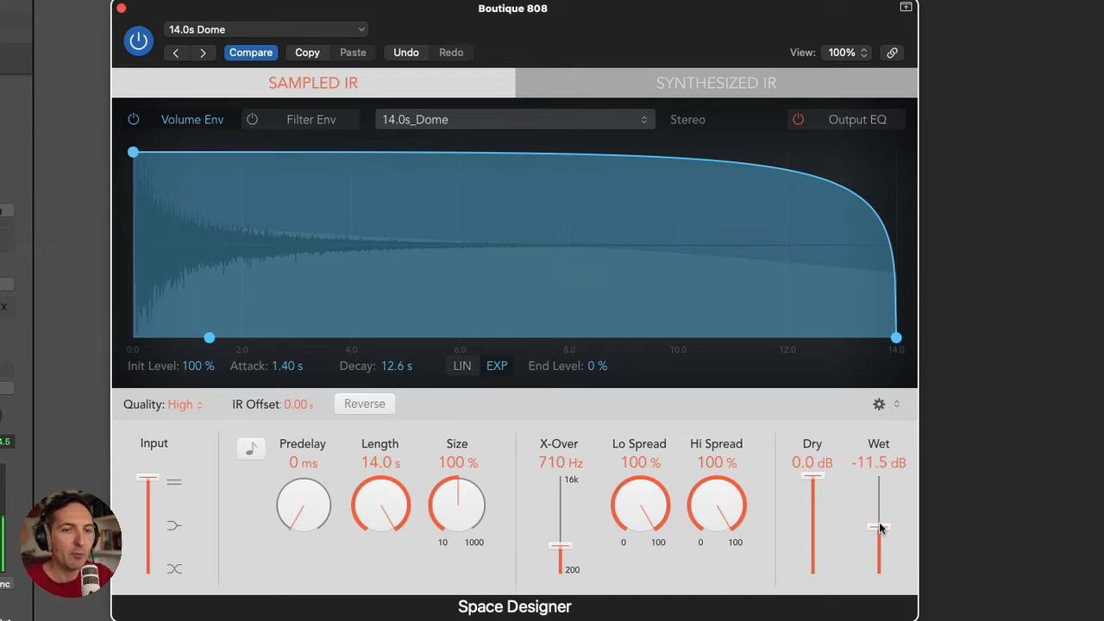
{"action": "left_click_drag", "start_coordinate": [877, 528], "coordinate": [878, 501]}
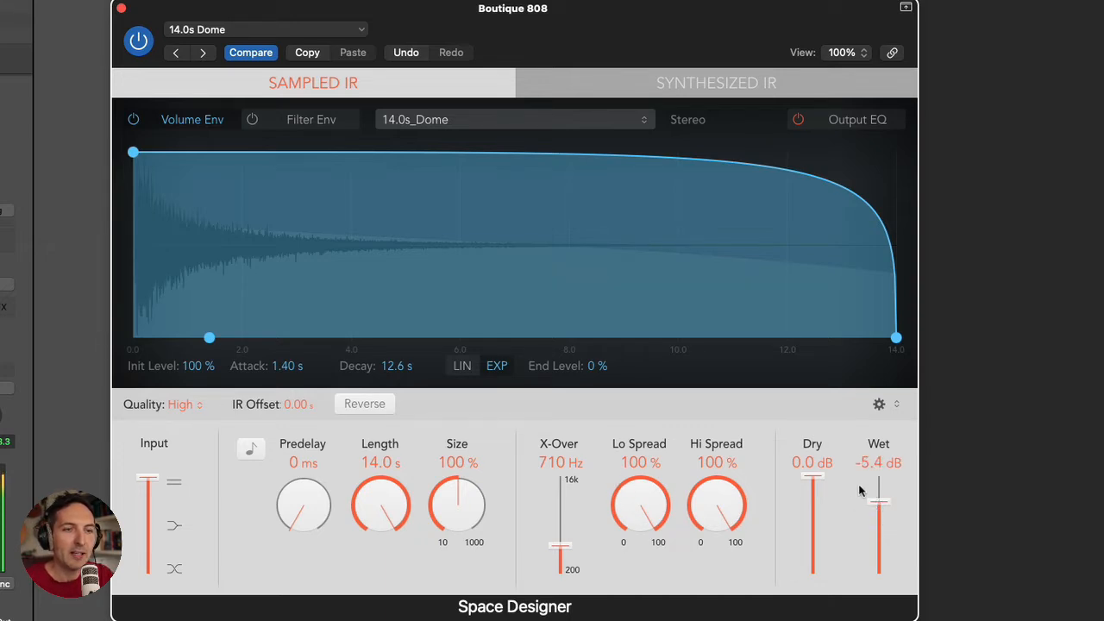
{"action": "mouse_move", "coordinate": [820, 485]}
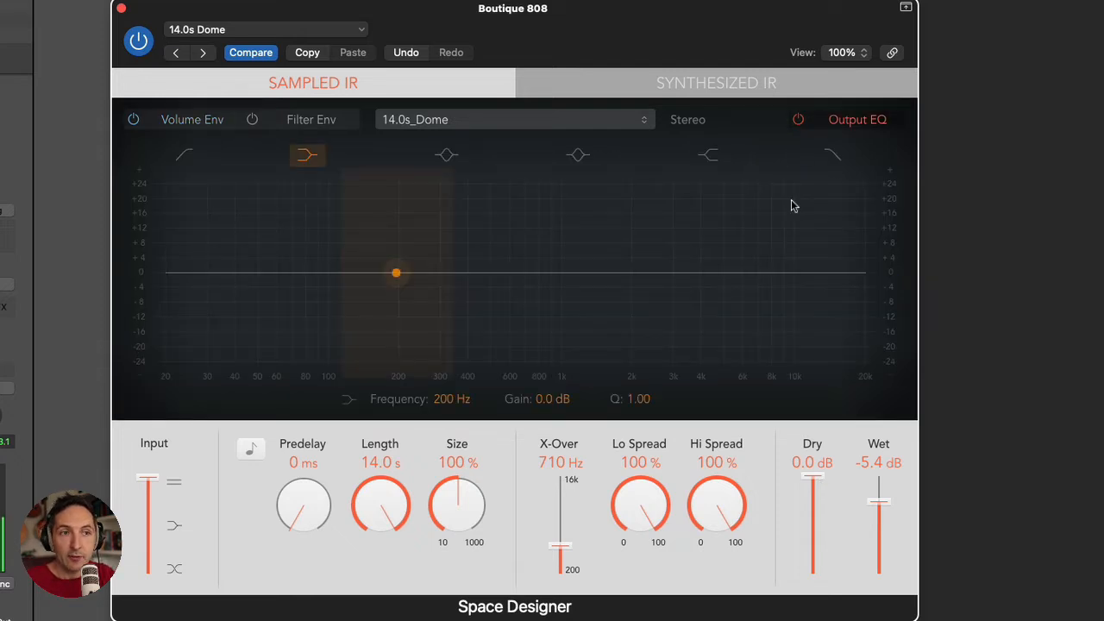
In the Output EQ, cut the high shelf to about -23.5 dB around 690 Hz
{"action": "left_click", "coordinate": [797, 119]}
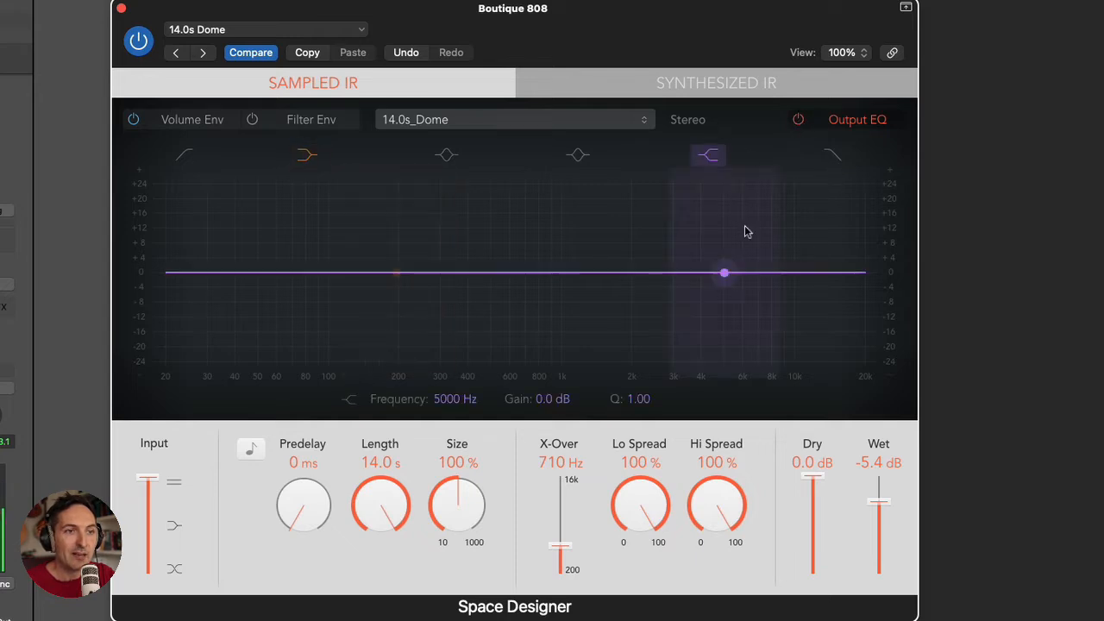
{"action": "left_click_drag", "start_coordinate": [723, 273], "coordinate": [582, 319]}
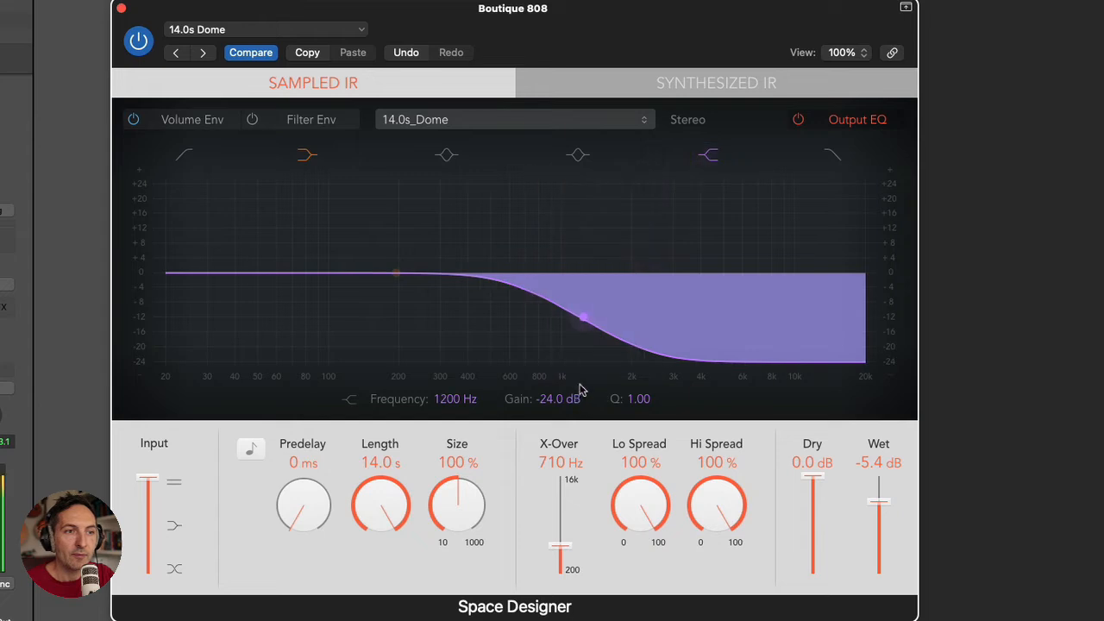
{"action": "left_click_drag", "start_coordinate": [582, 319], "coordinate": [532, 327]}
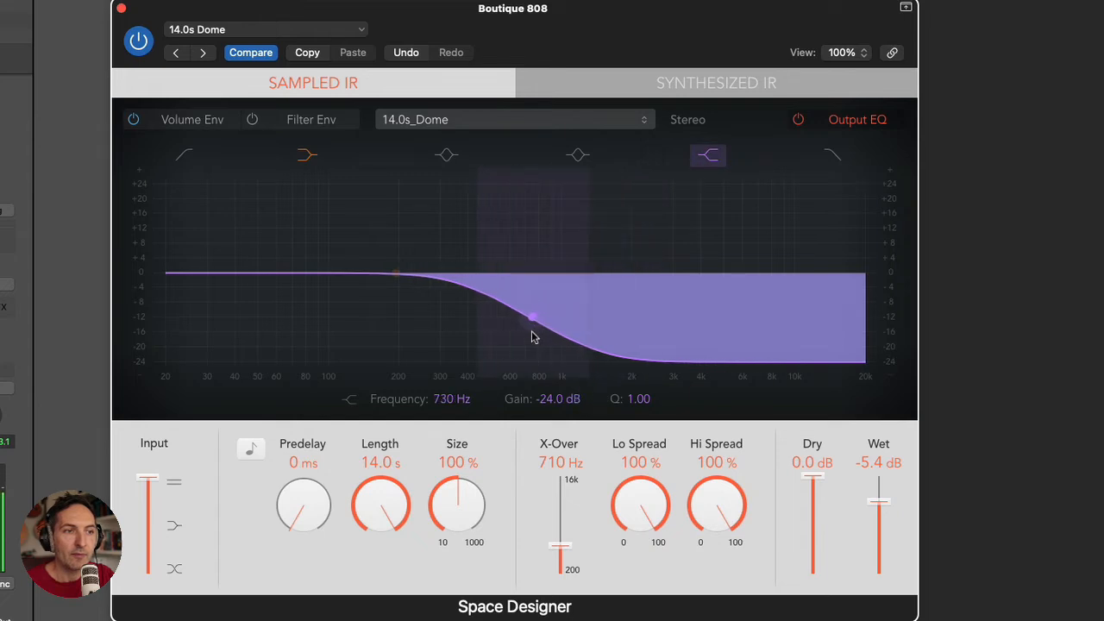
{"action": "left_click_drag", "start_coordinate": [532, 317], "coordinate": [524, 318]}
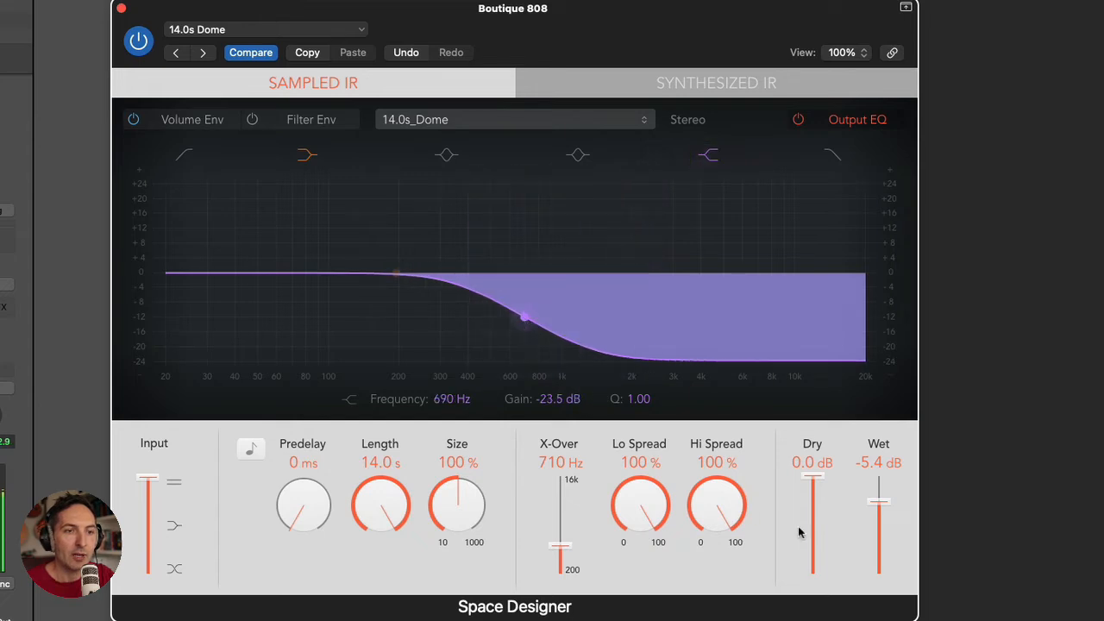
Set the reverb's dry level to -4.0 dB and lower wet to about -5.8 dB
{"action": "left_click_drag", "start_coordinate": [811, 479], "coordinate": [812, 504]}
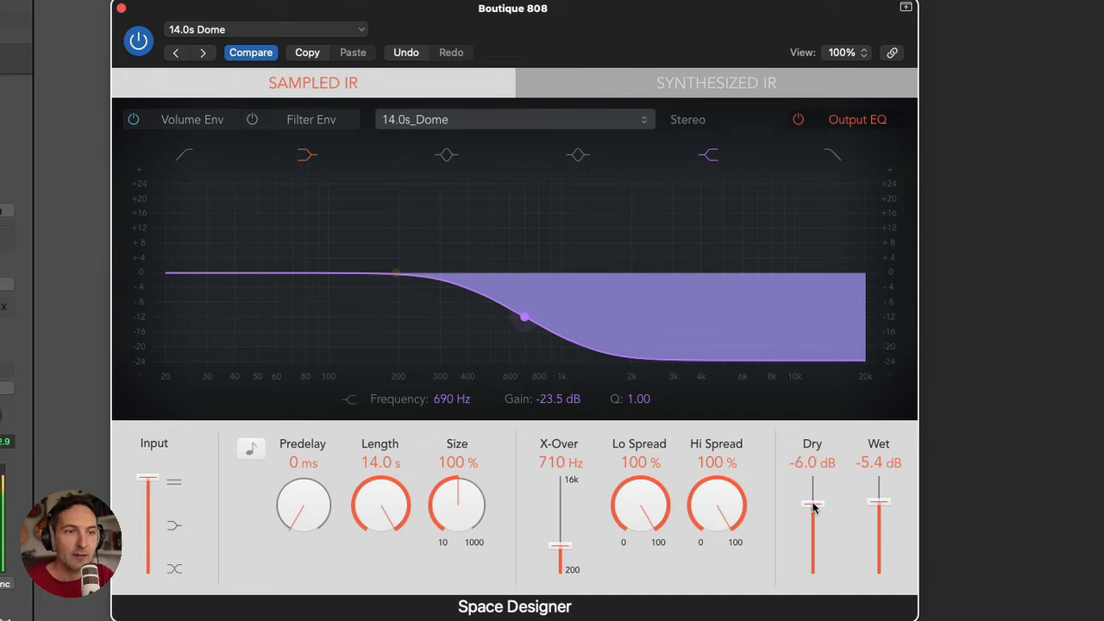
{"action": "left_click_drag", "start_coordinate": [878, 517], "coordinate": [878, 500]}
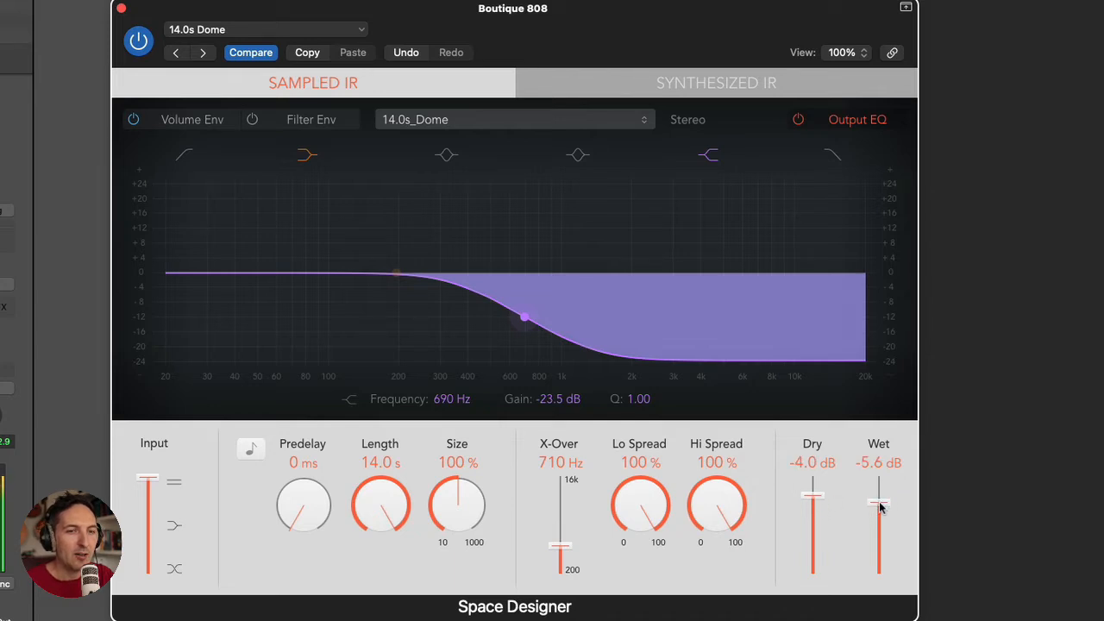
{"action": "left_click_drag", "start_coordinate": [878, 504], "coordinate": [877, 509]}
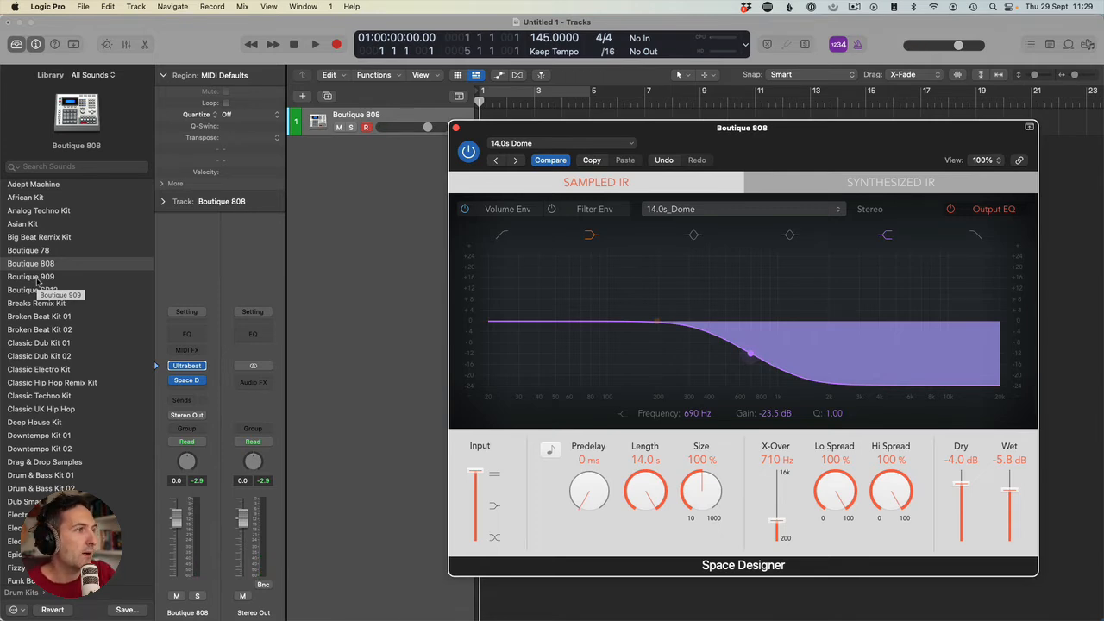
{"action": "mouse_move", "coordinate": [34, 250]}
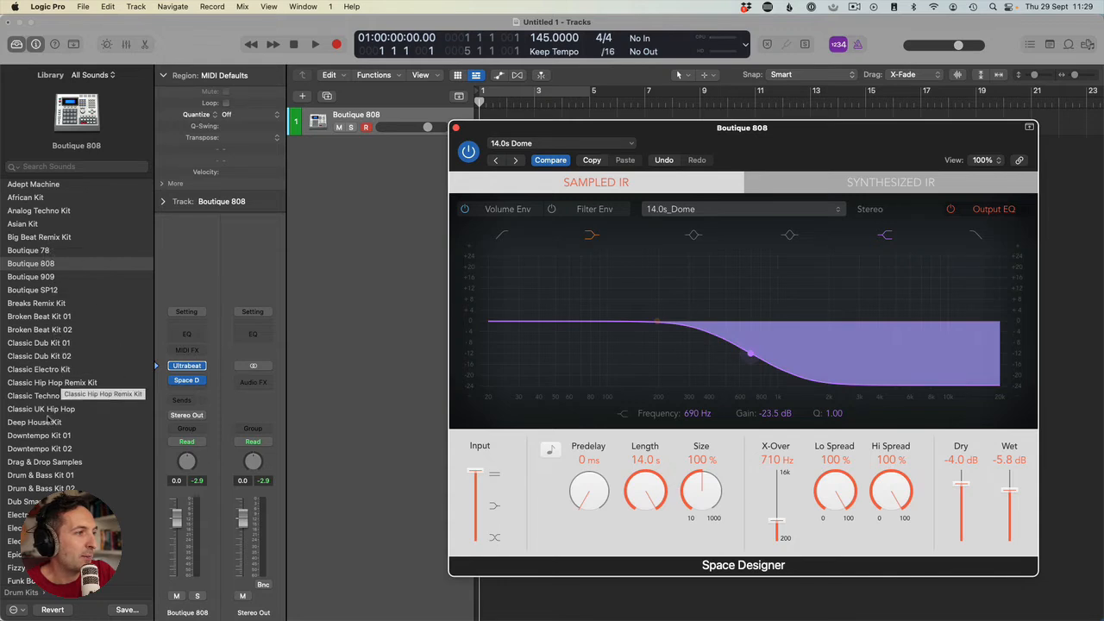
Load the Deep House Kit and browse Space Designer's Large Spaces > Indoor Spaces impulses
{"action": "left_click", "coordinate": [34, 422]}
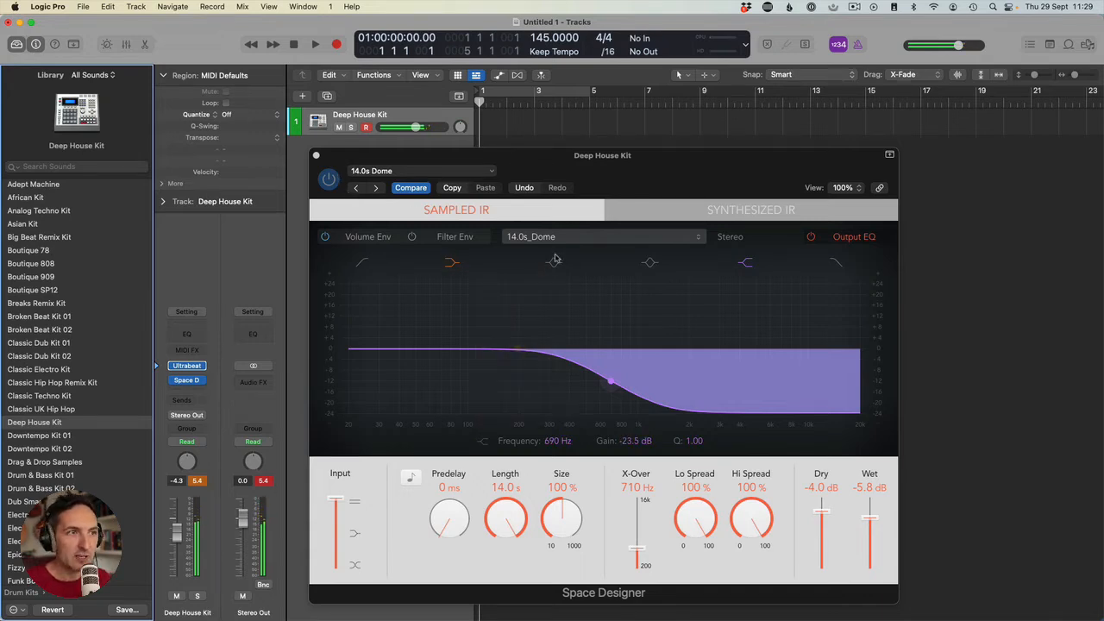
{"action": "left_click", "coordinate": [599, 237]}
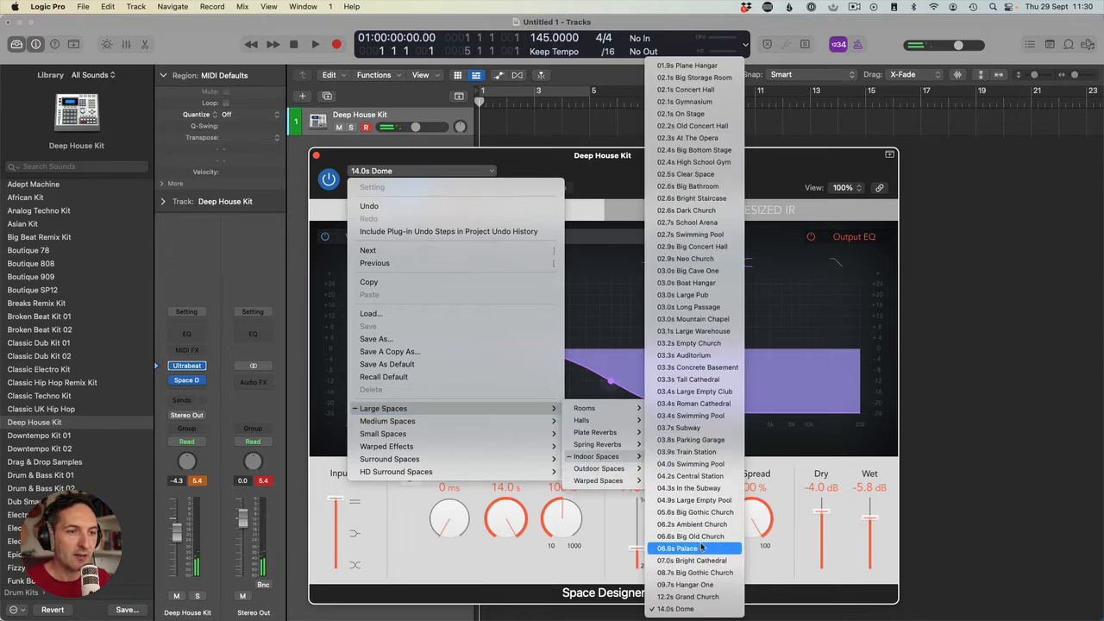
Load the 06.6s Big Old Church impulse and raise the wet level to -6.6 dB
{"action": "left_click", "coordinate": [691, 535]}
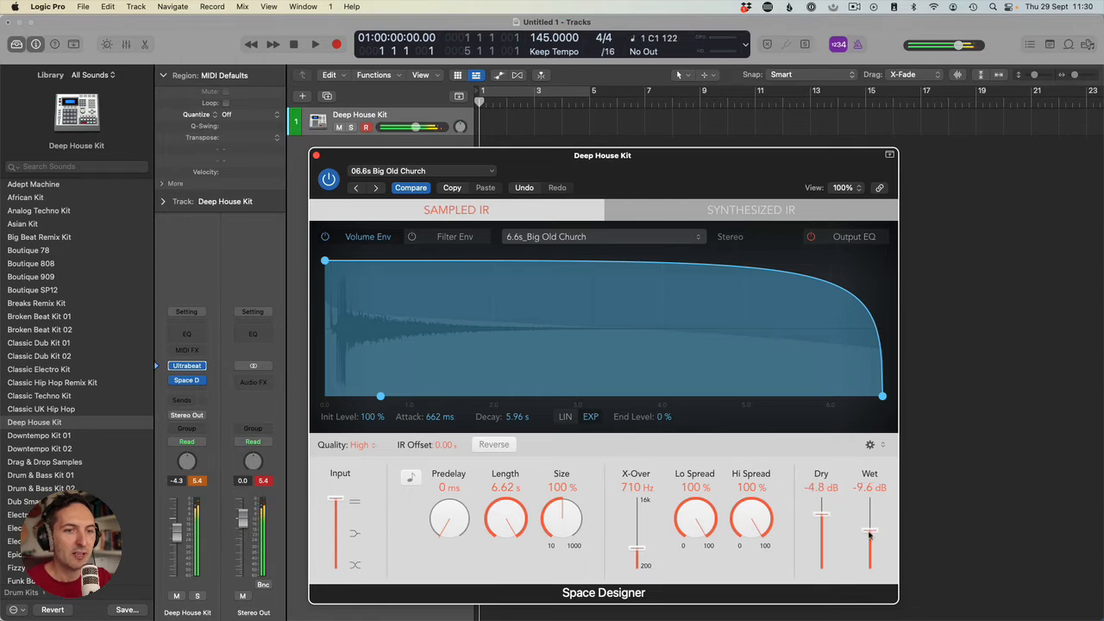
{"action": "left_click_drag", "start_coordinate": [869, 538], "coordinate": [870, 517]}
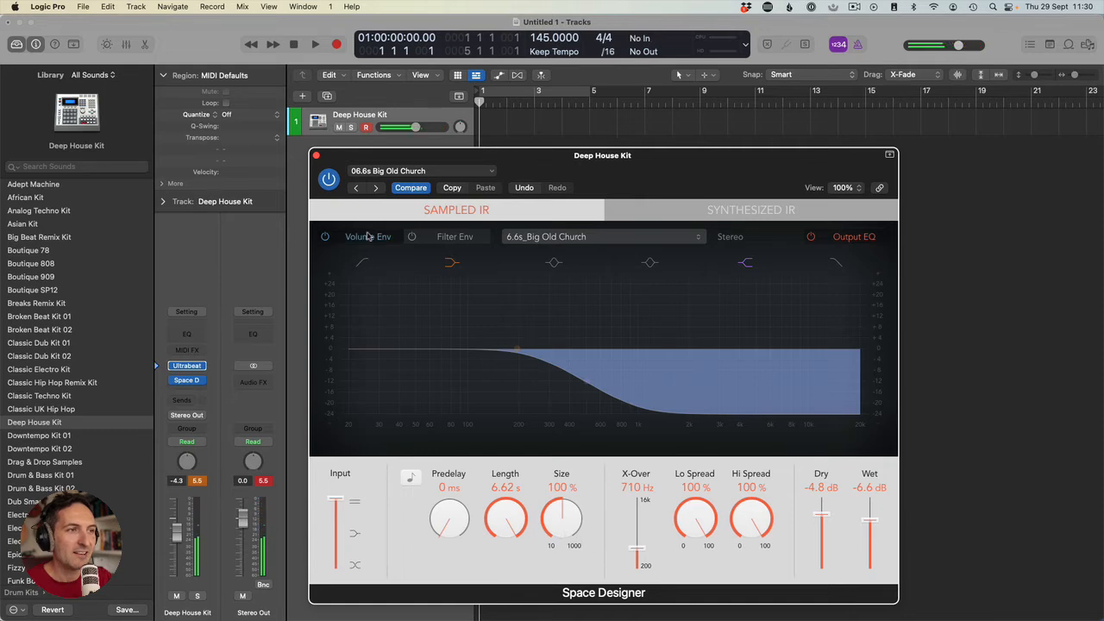
{"action": "left_click", "coordinate": [367, 236]}
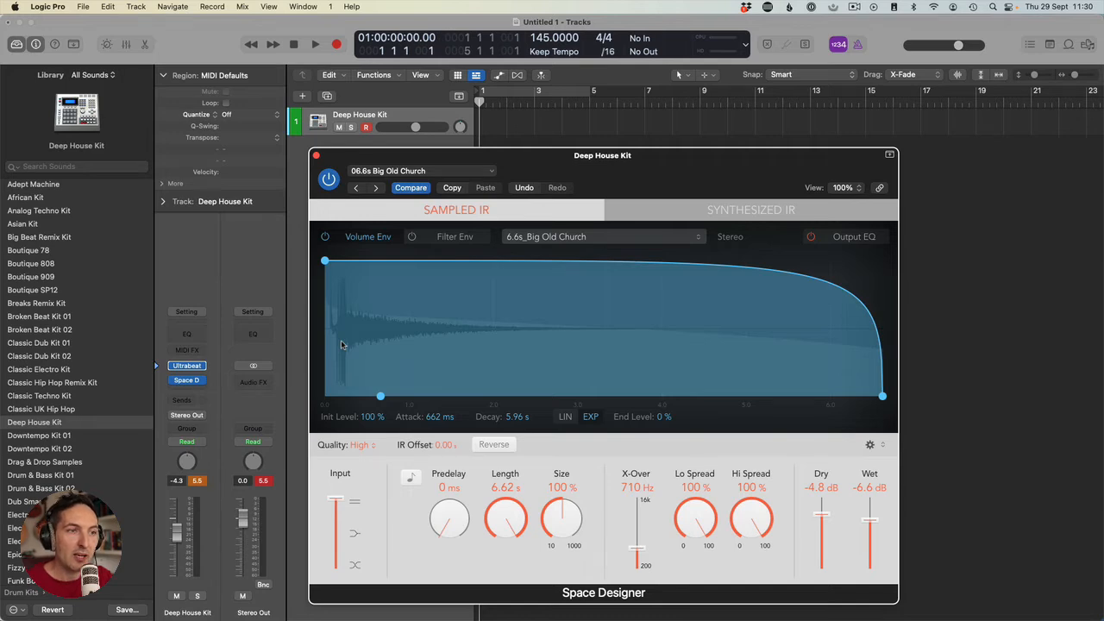
{"action": "mouse_move", "coordinate": [490, 424]}
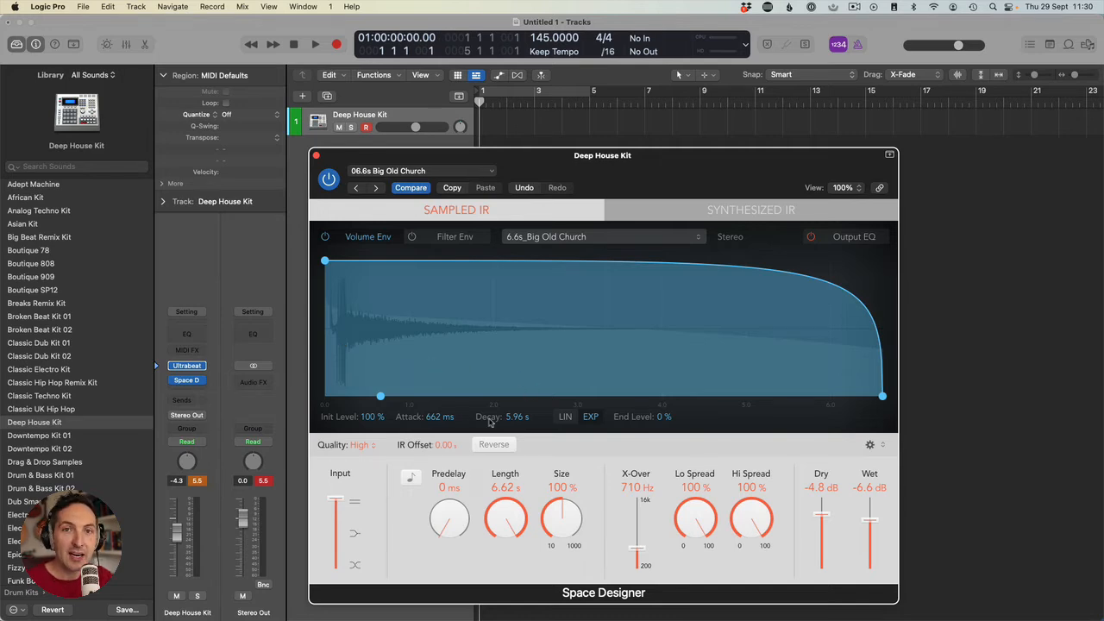
Set the church reverb's envelope attack to 0 s, dry to -6.8 dB, and wet to -9.6 dB
{"action": "left_click_drag", "start_coordinate": [380, 397], "coordinate": [326, 397]}
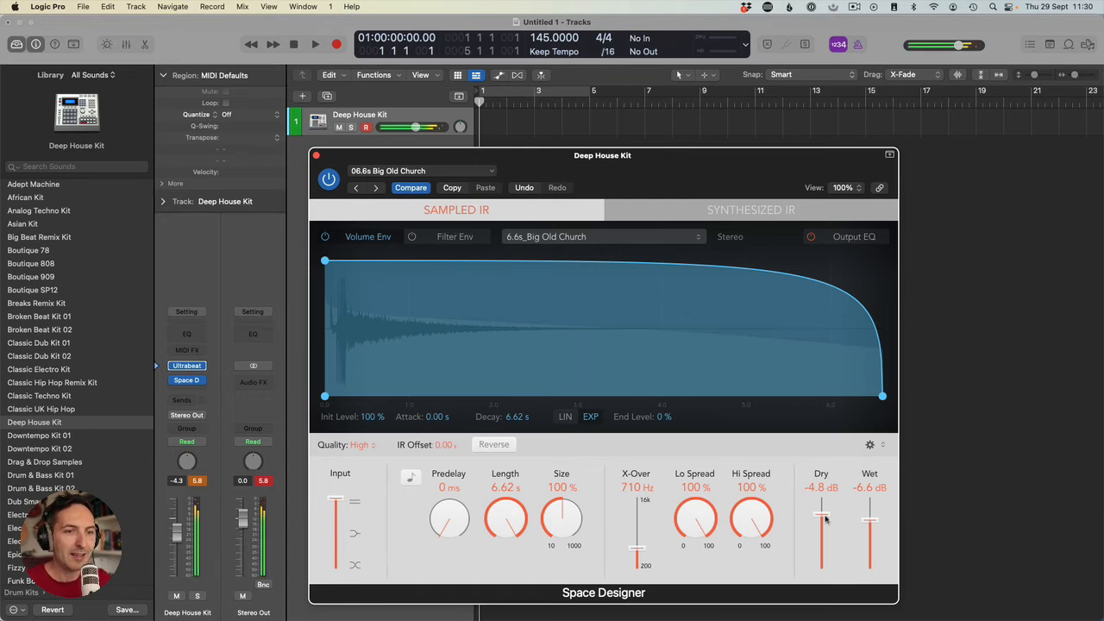
{"action": "left_click_drag", "start_coordinate": [821, 513], "coordinate": [821, 531]}
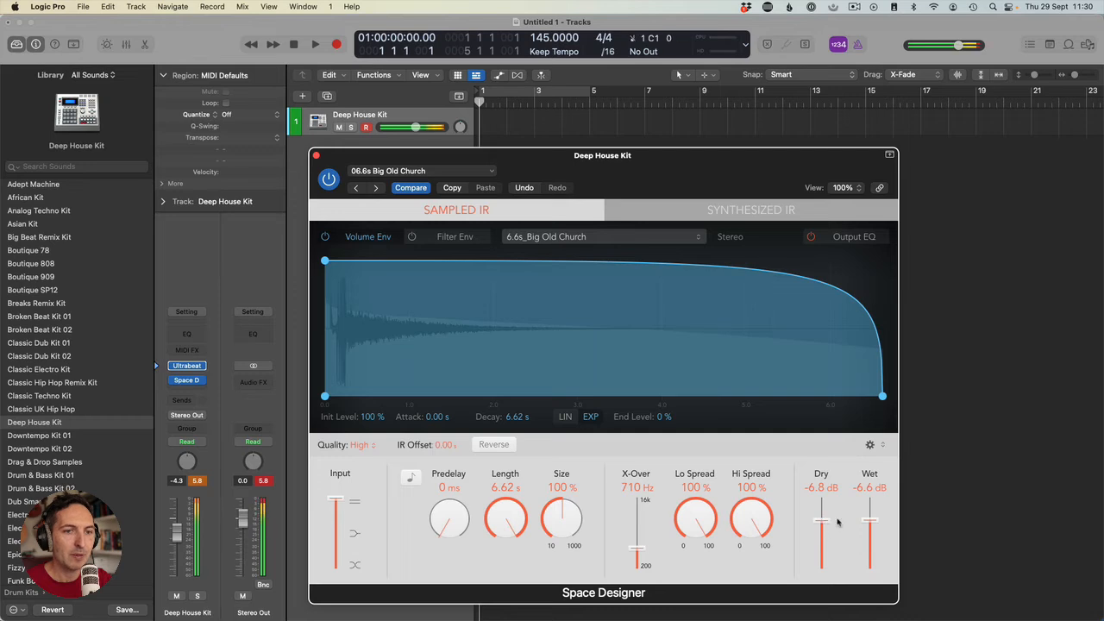
{"action": "left_click_drag", "start_coordinate": [869, 519], "coordinate": [869, 528]}
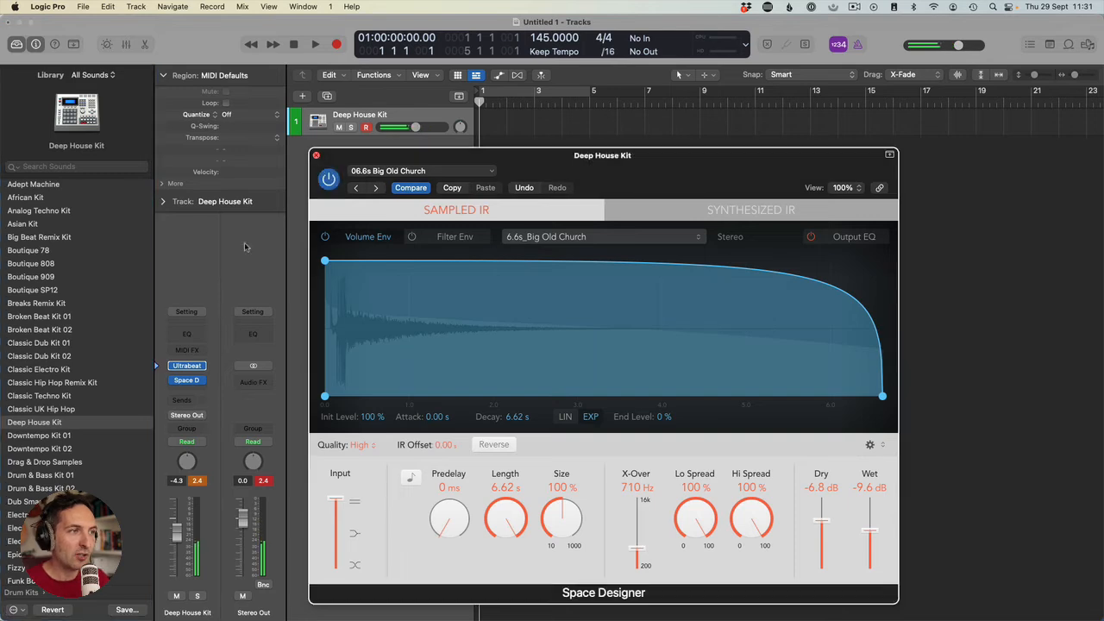
Open the reverb slot's plug-in menu and browse Audio Units for Soundtoys Little Plate
{"action": "left_click", "coordinate": [186, 364]}
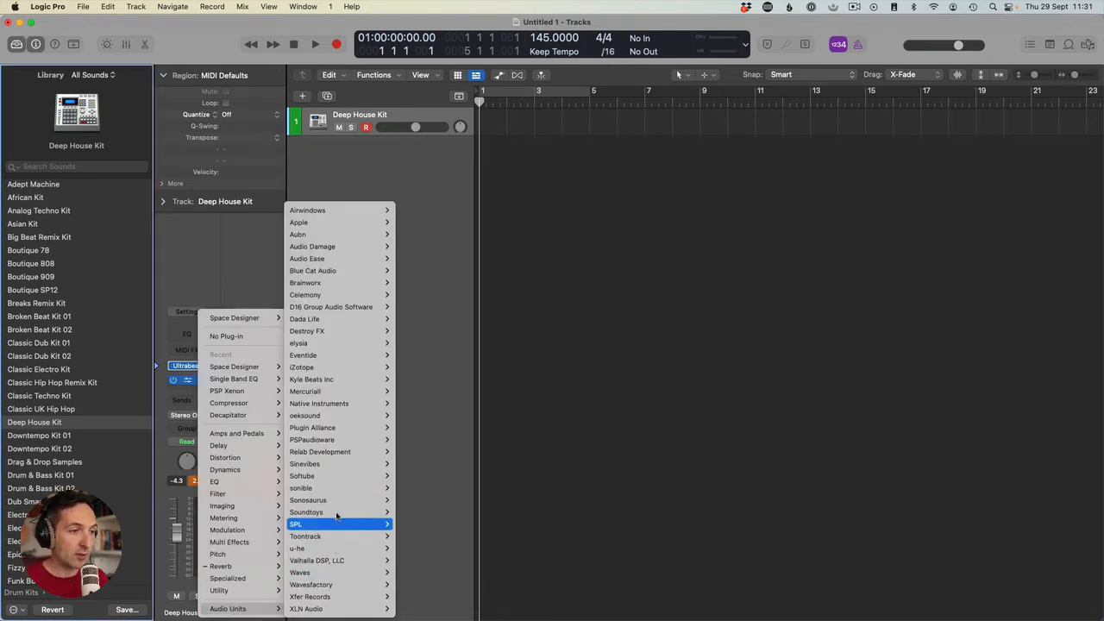
{"action": "mouse_move", "coordinate": [337, 511]}
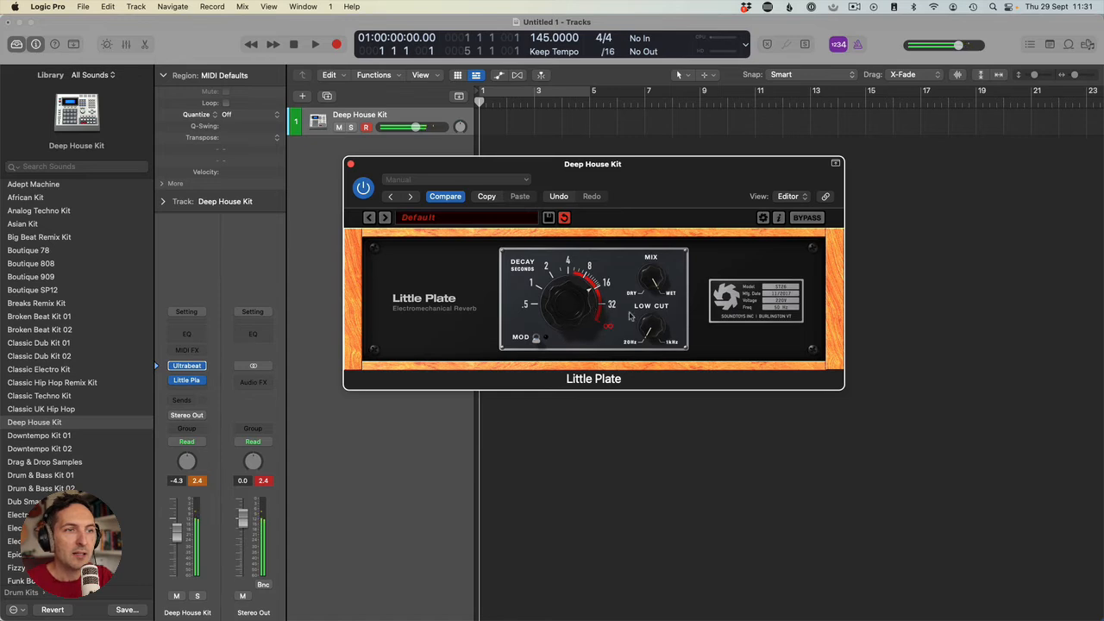
{"action": "mouse_move", "coordinate": [653, 338]}
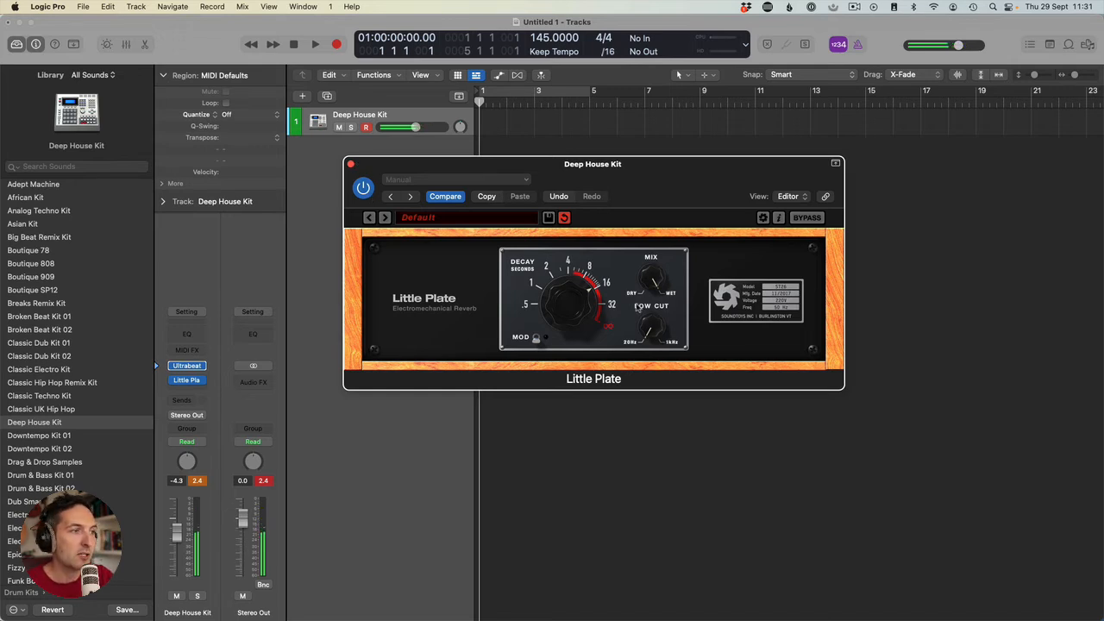
Insert a Single Band EQ in High Cut mode with its frequency at 440 Hz
{"action": "left_click", "coordinate": [186, 379]}
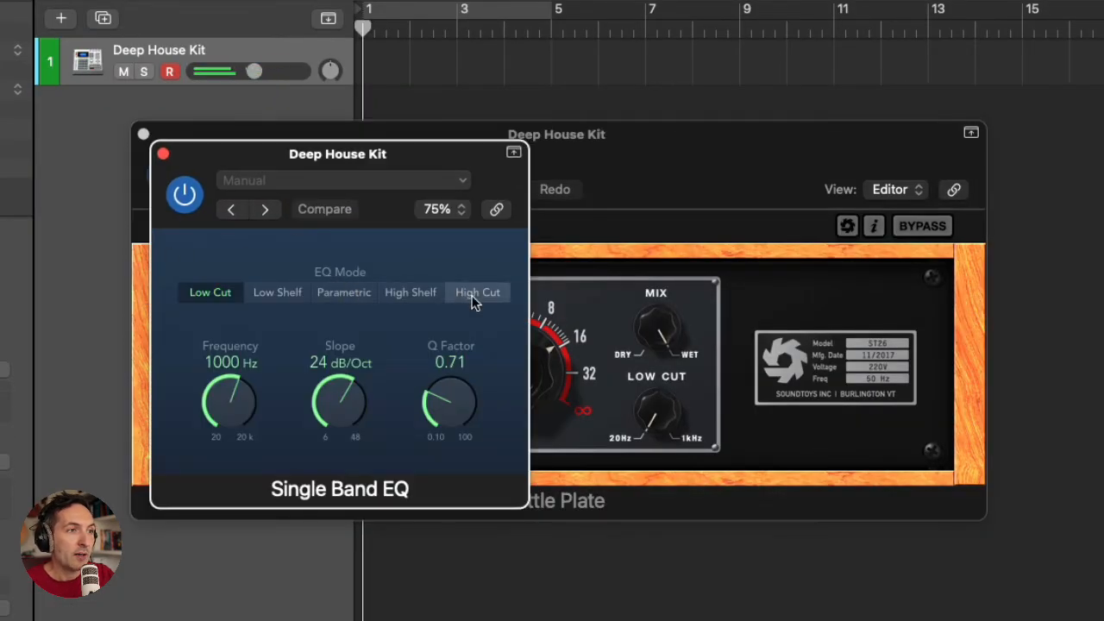
{"action": "left_click", "coordinate": [477, 292]}
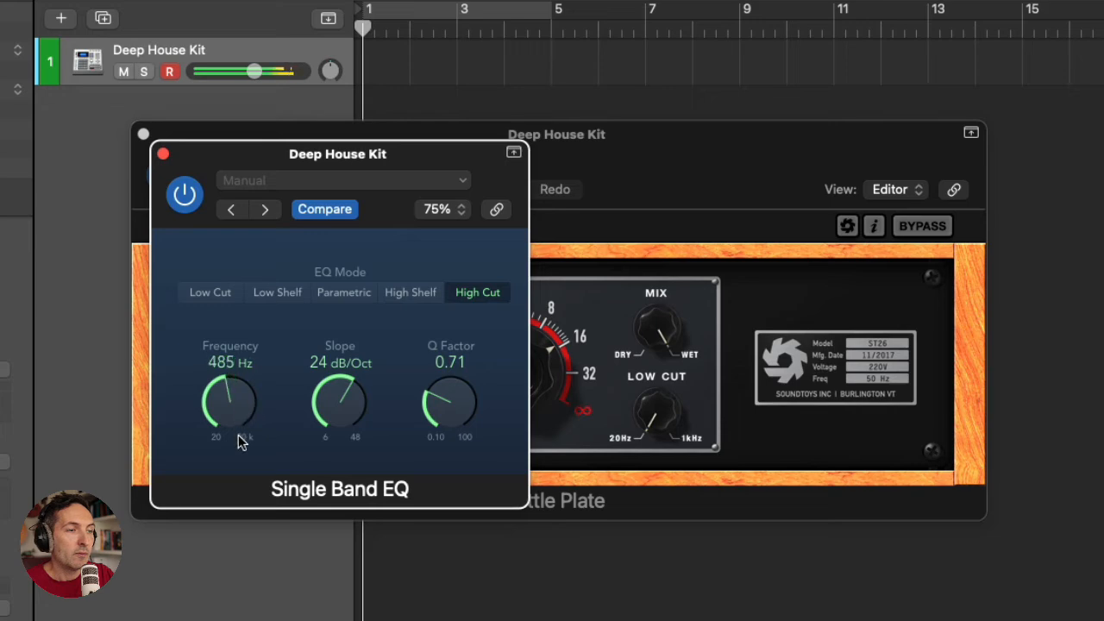
{"action": "left_click_drag", "start_coordinate": [230, 405], "coordinate": [230, 422]}
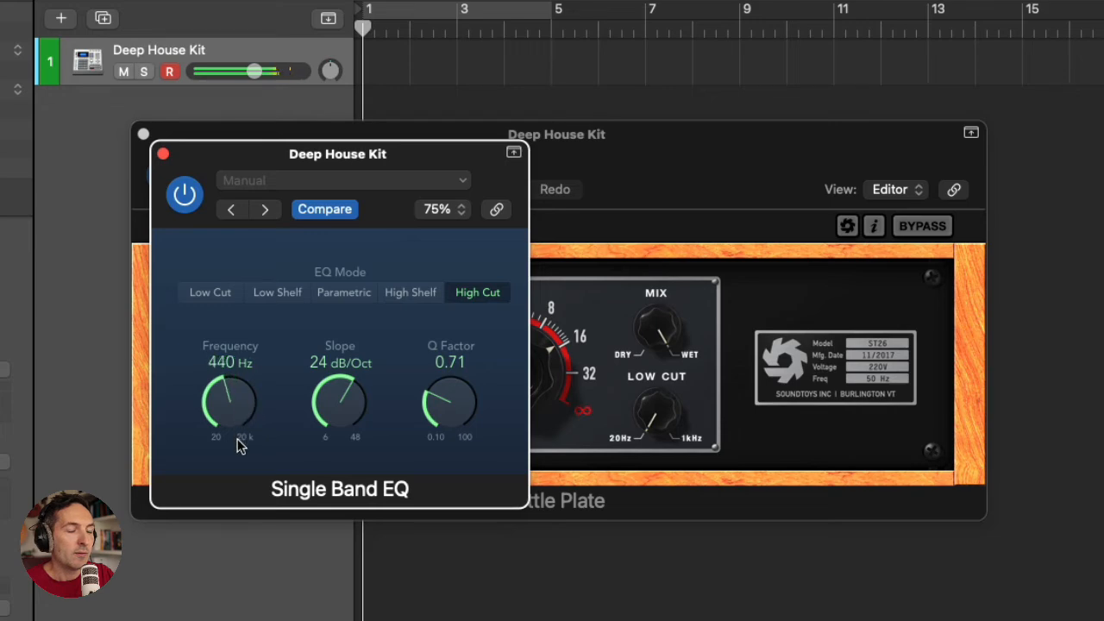